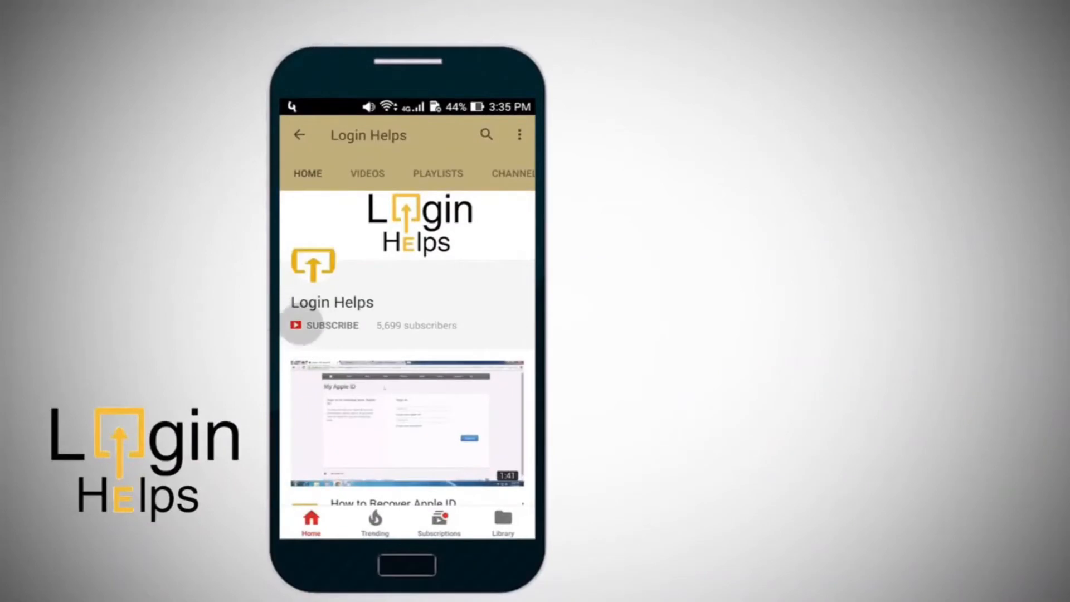
# Leave YouTube for the home screen and swipe up into the app drawer
pyautogui.click(331, 325)
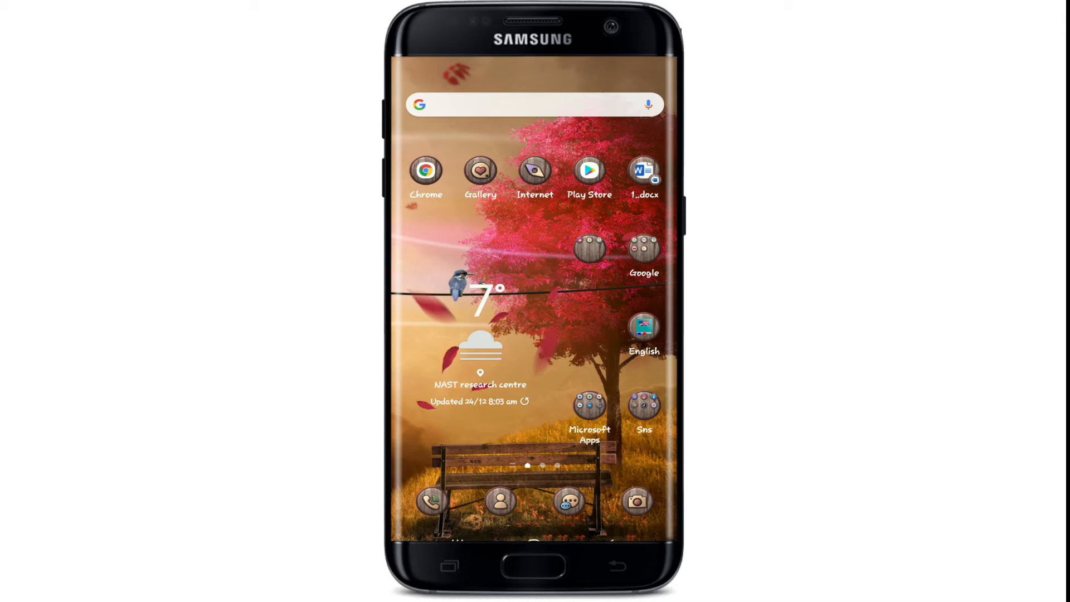
pyautogui.scroll(3)
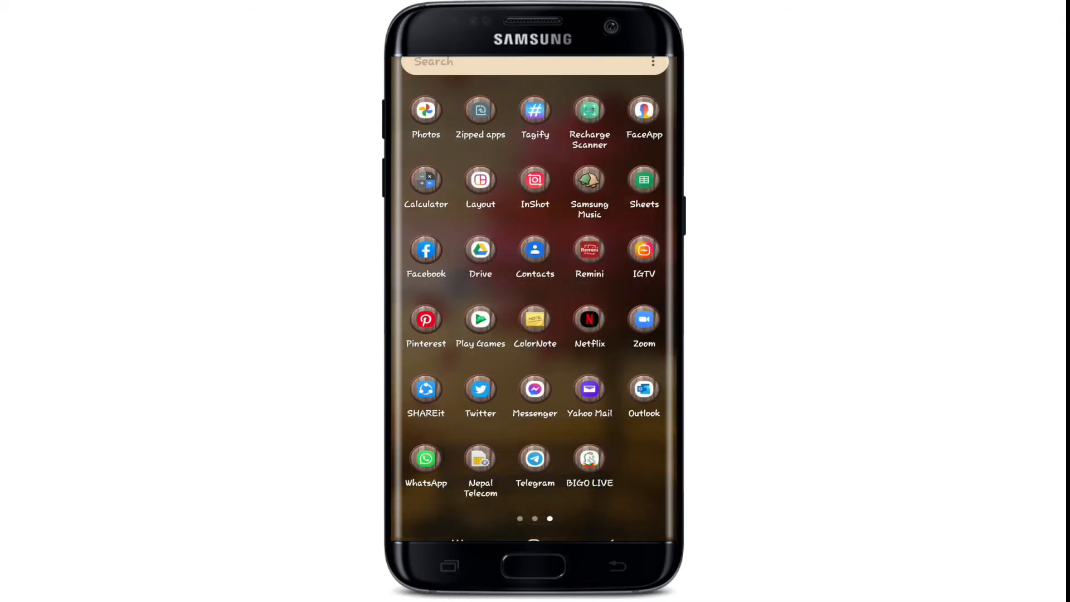
# Launch Telegram and hide the Archived Chats row, leaving the four chats with an 'Archive hidden' notice
pyautogui.click(534, 456)
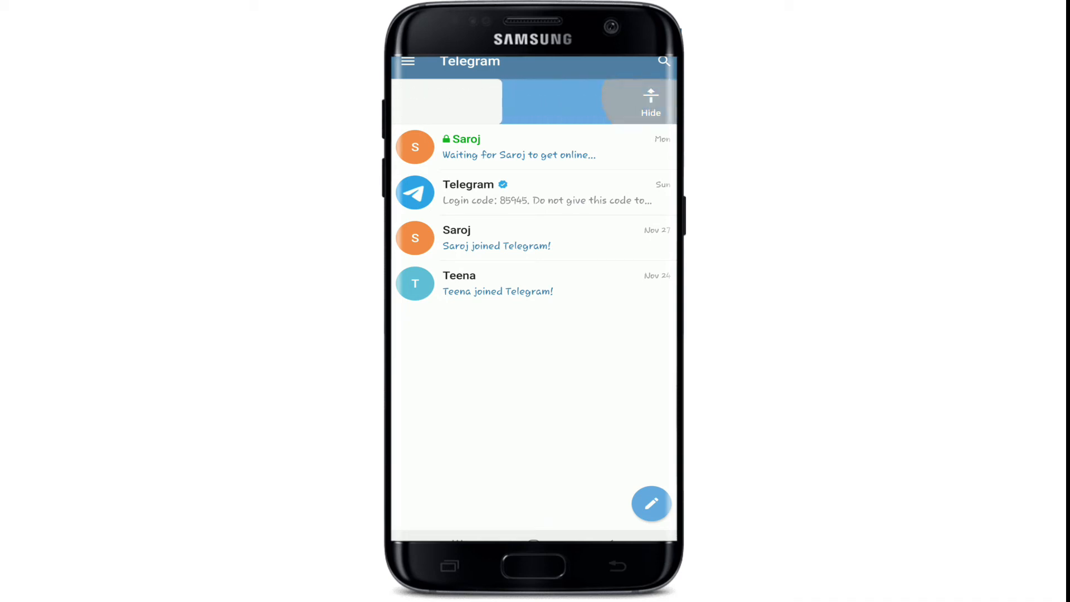
pyautogui.click(649, 102)
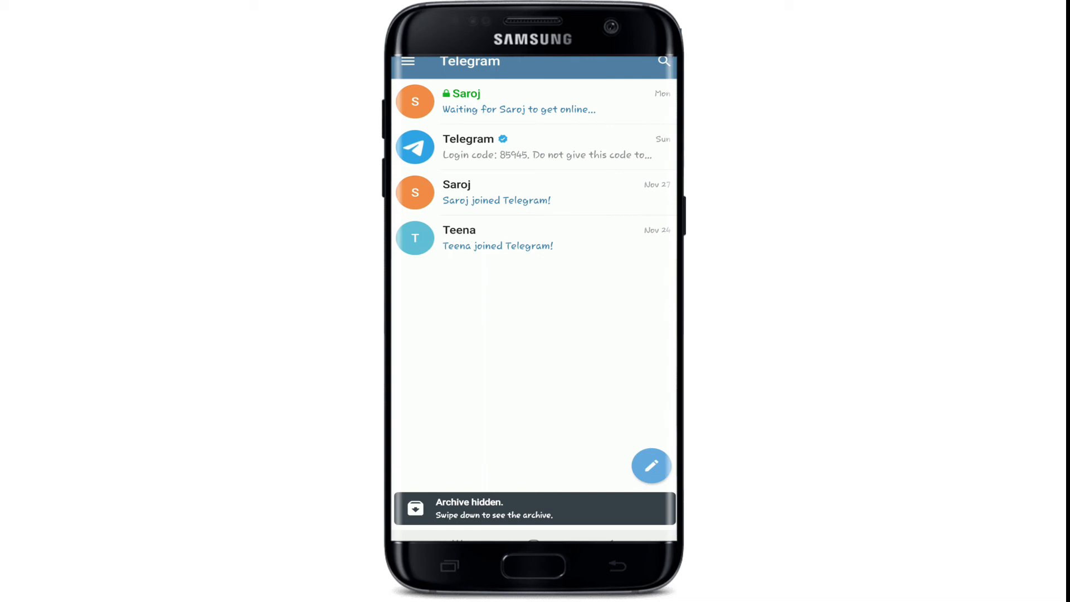